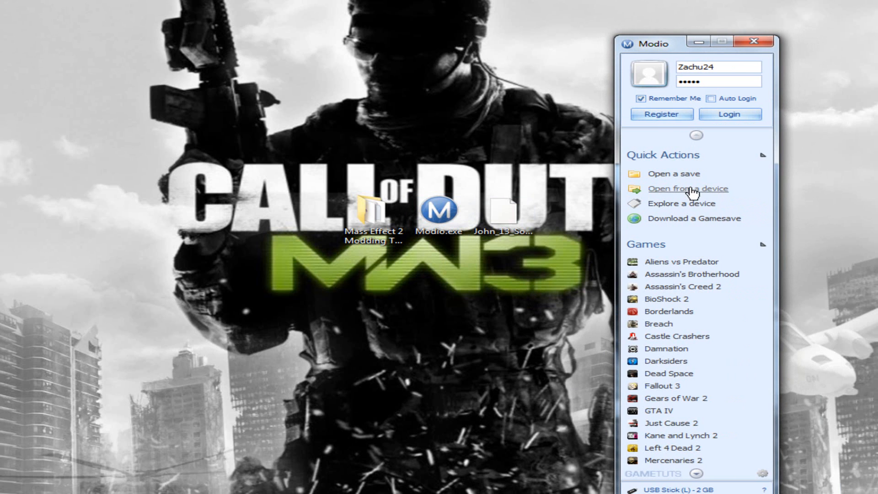
Step: Browse the USB stick's Mass Effect 2 game saves and open the John_13_Soldier save package
left_click(688, 188)
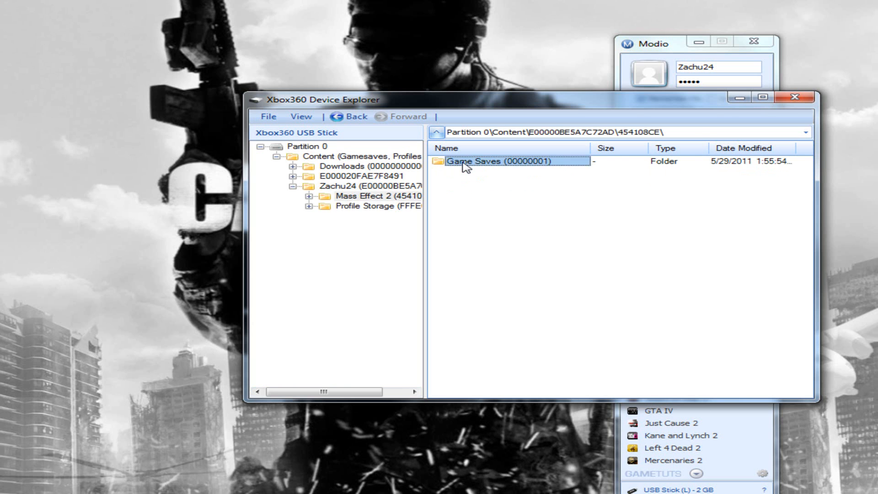
double_click(496, 161)
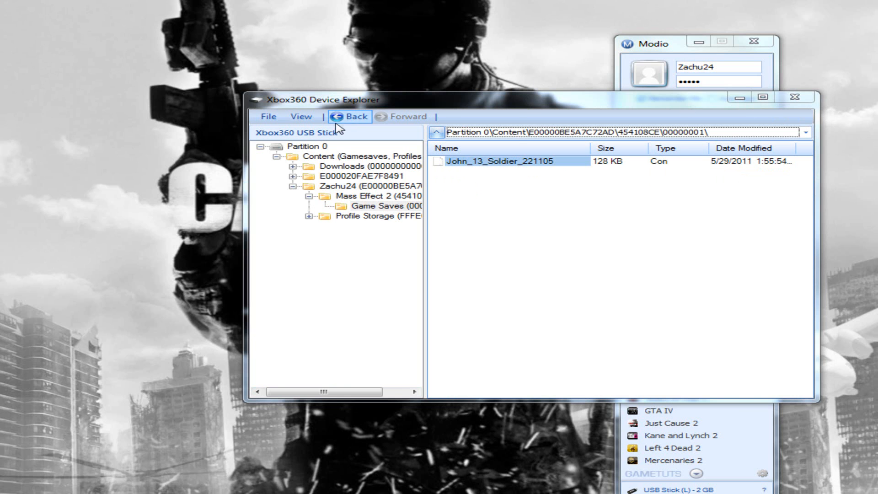
left_click(273, 117)
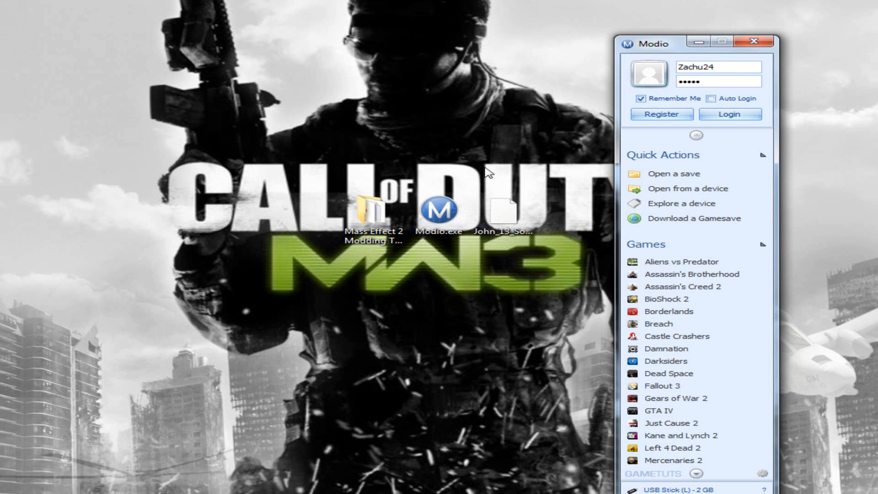
left_click(503, 210)
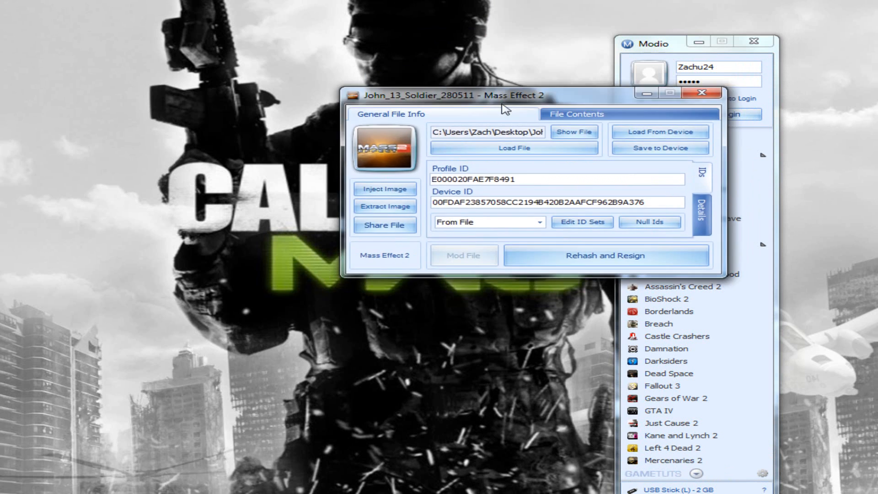
left_click_drag(503, 94, 419, 170)
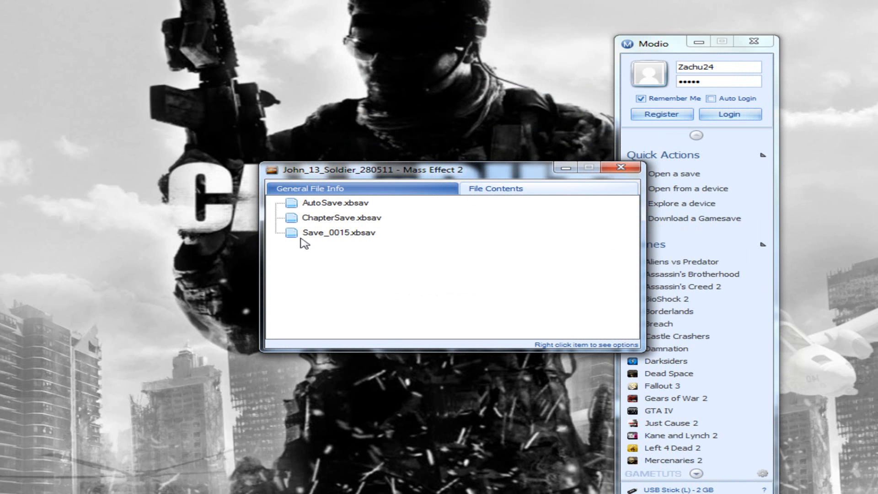
mouse_move(318, 243)
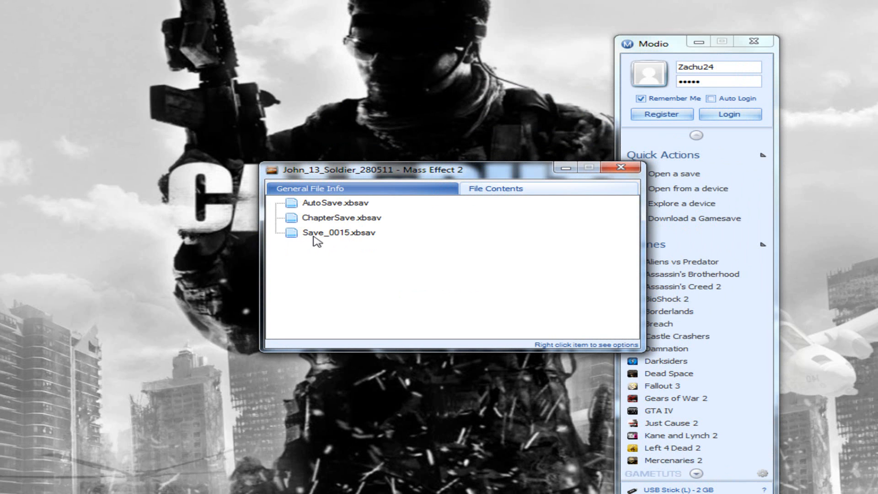
mouse_move(352, 238)
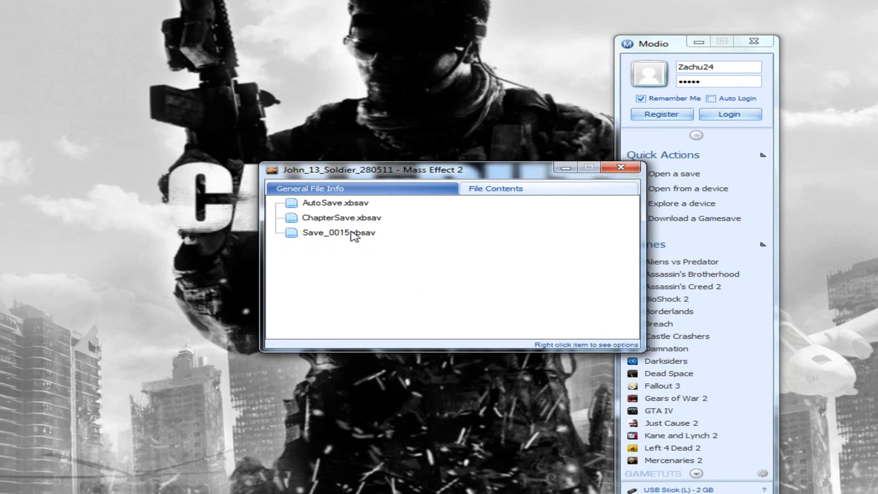
Step: Extract Save_0015.xbsav from the package's file contents to the desktop
right_click(346, 233)
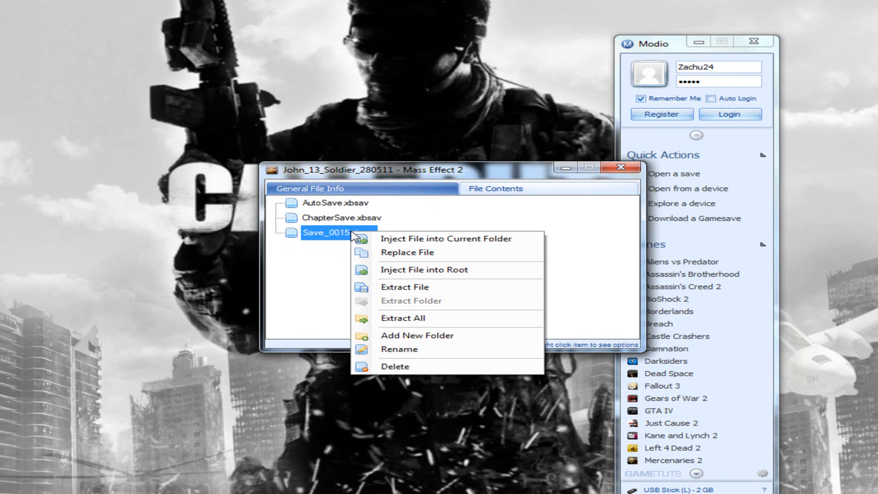
left_click(404, 286)
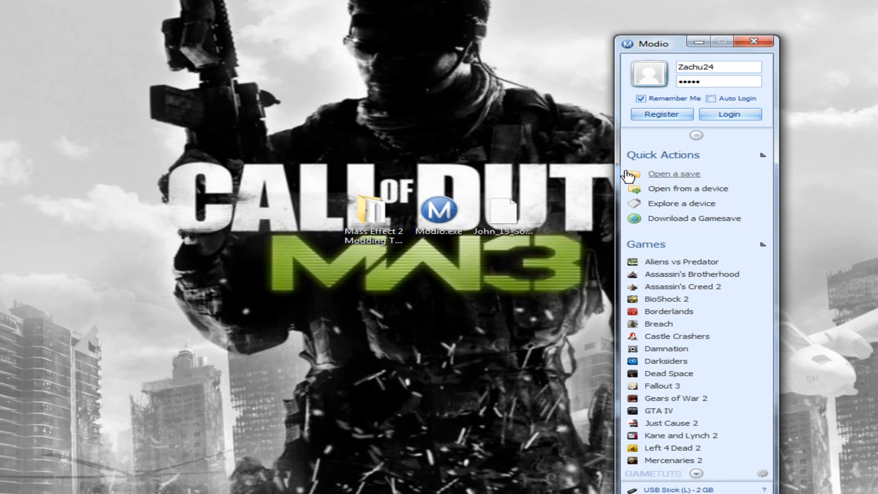
Step: Open the Mass Effect 2 Modding Tool folder holding Gibbed's SaveEdit program
left_click(374, 214)
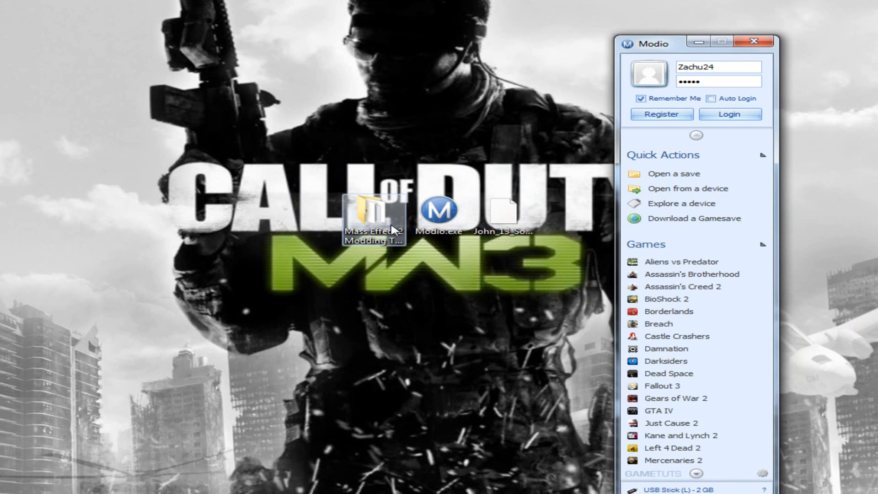
double_click(373, 214)
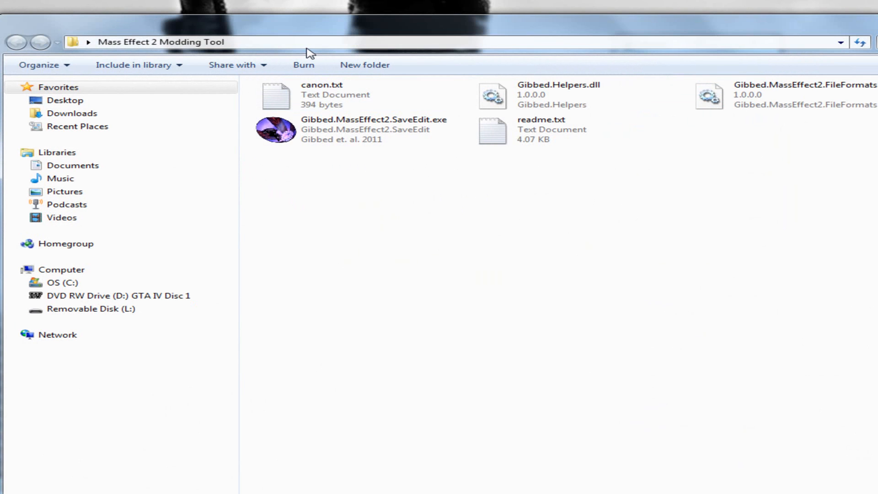
mouse_move(312, 130)
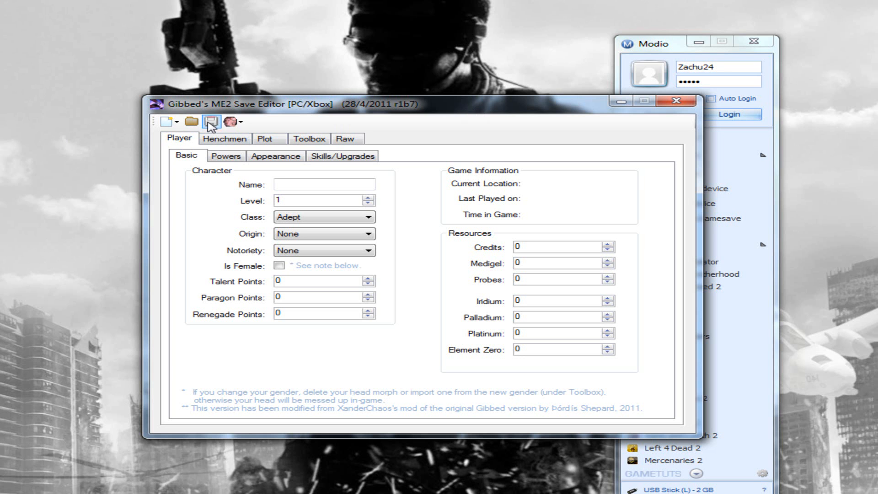
mouse_move(188, 125)
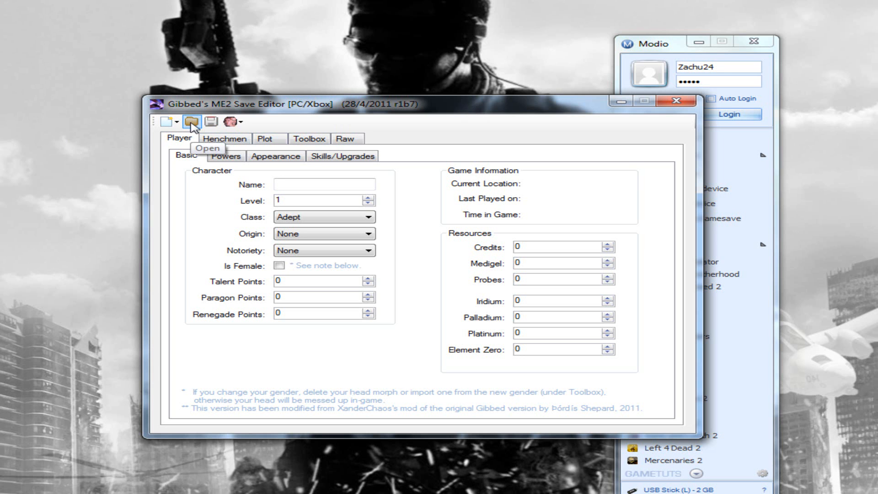
Step: Load Save_0015.xbsav from the desktop, showing John's level 20 Soldier with 11658 talent points
left_click(192, 121)
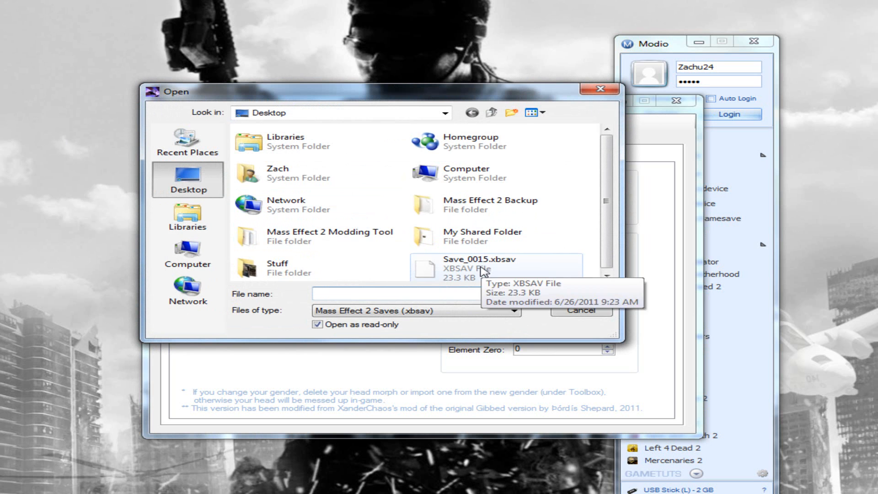
left_click(477, 268)
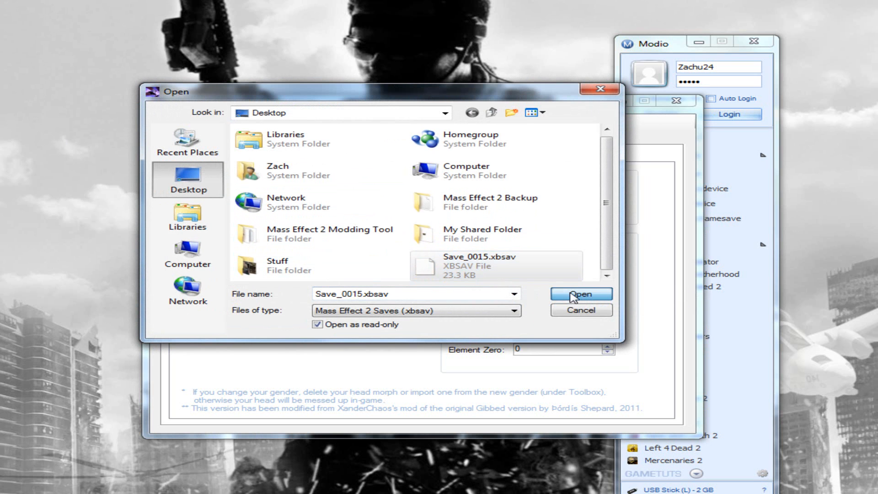
left_click(582, 294)
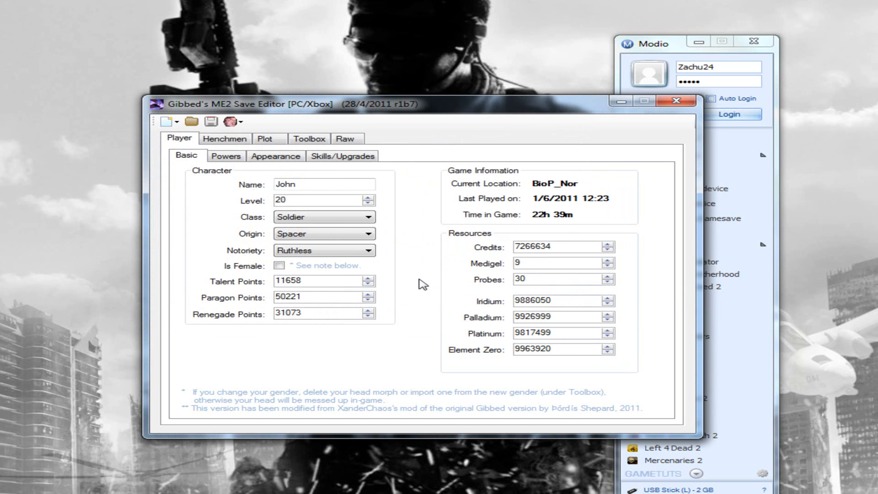
left_click(305, 185)
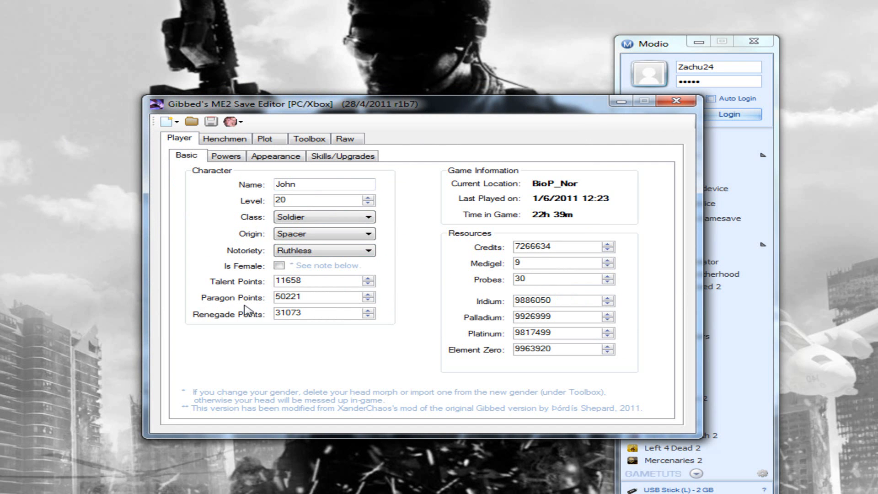
mouse_move(502, 324)
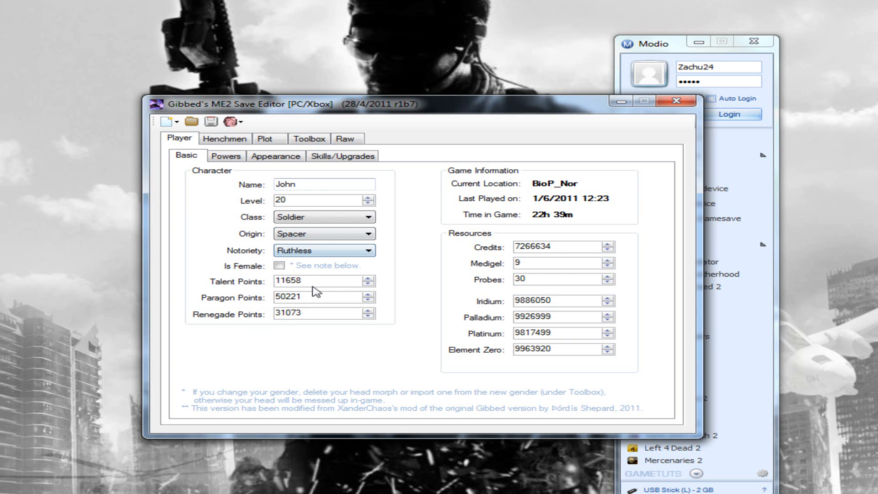
Step: Set John's Talent, Paragon and Renegade Points all to 50000 on the Player Basic page
type("50000")
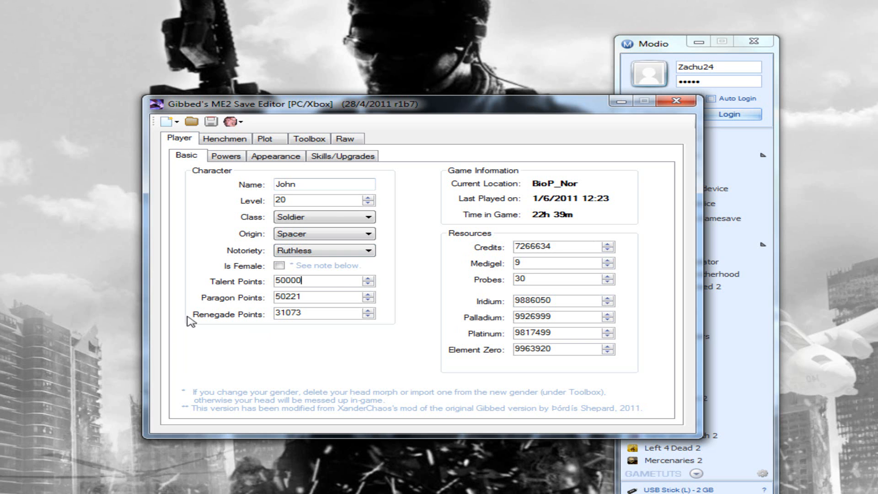
type("8999999")
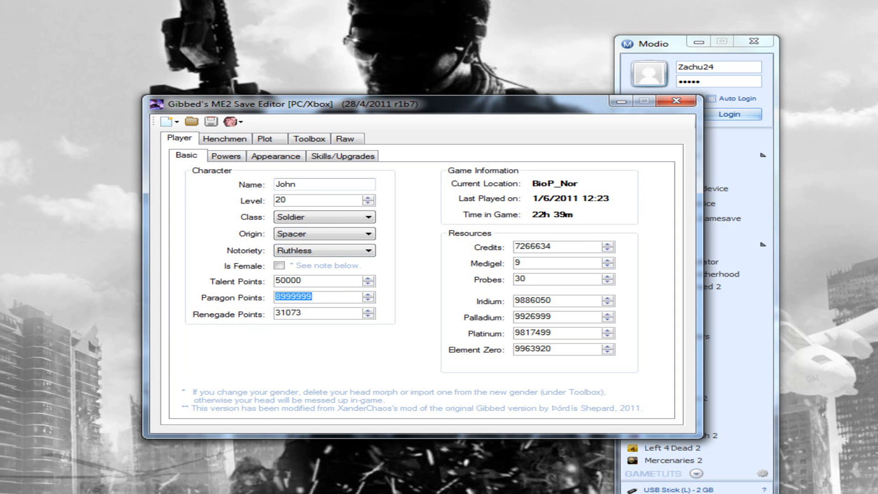
key("Delete")
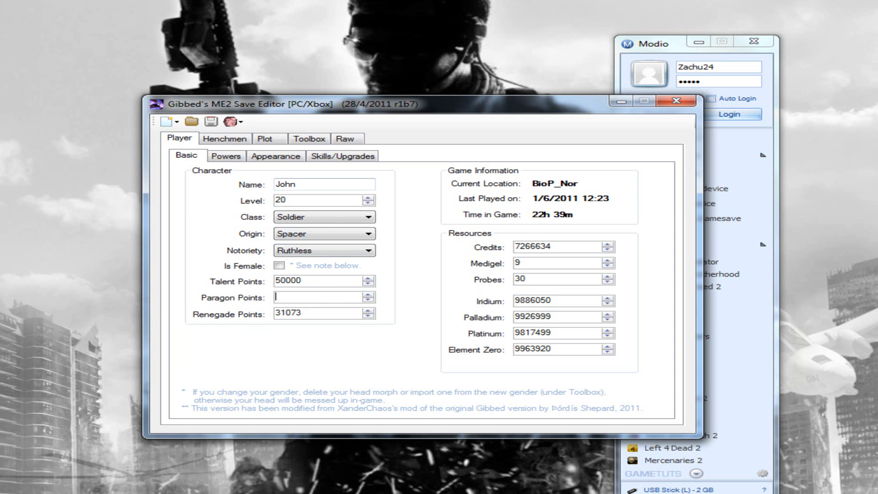
mouse_move(205, 271)
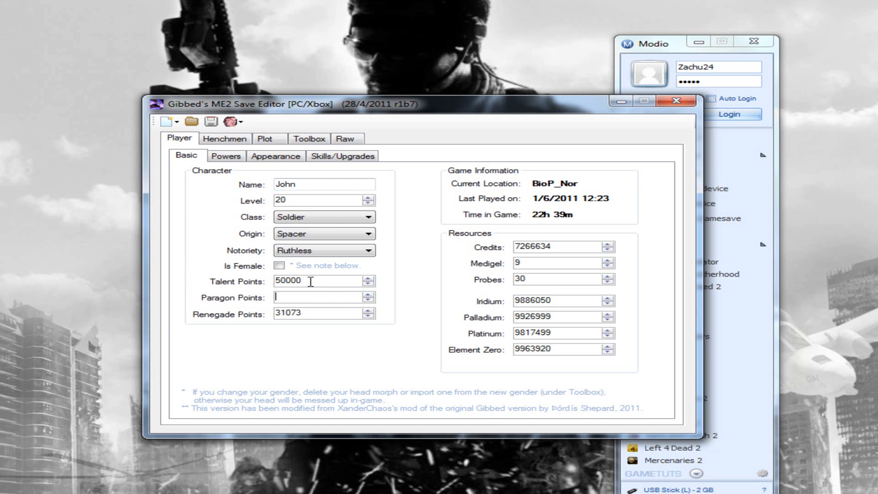
type("50000")
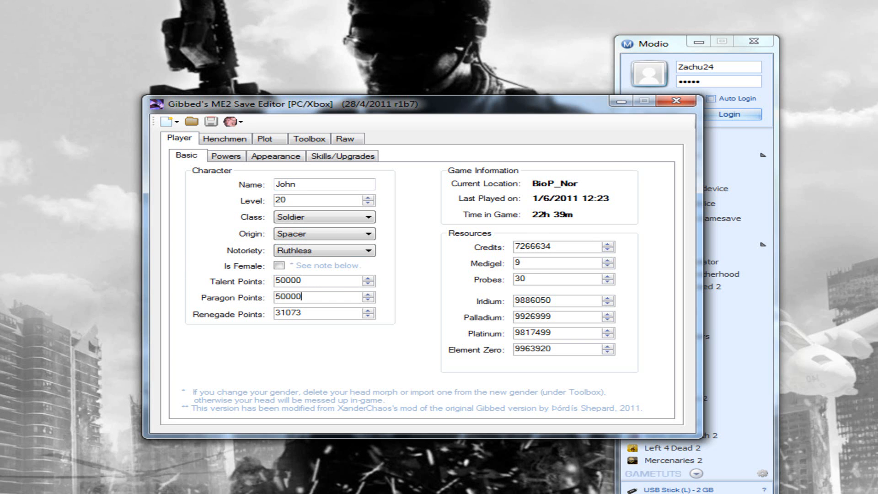
triple_click(306, 313)
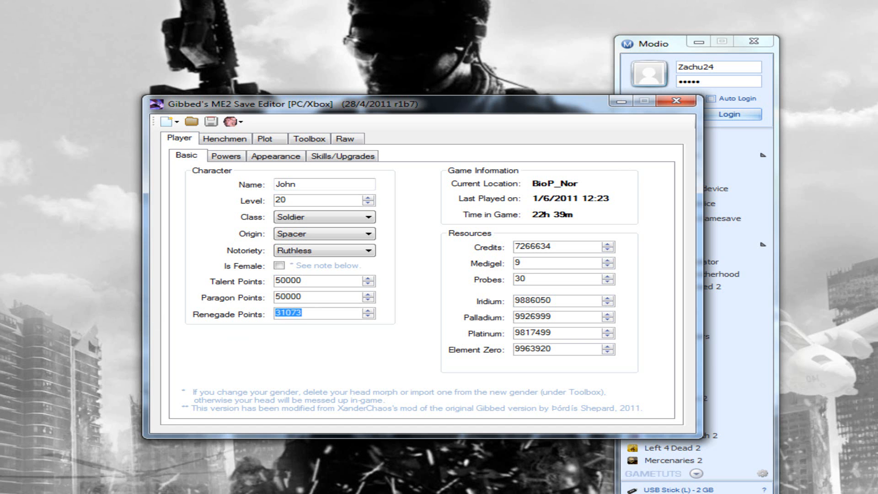
type("50000")
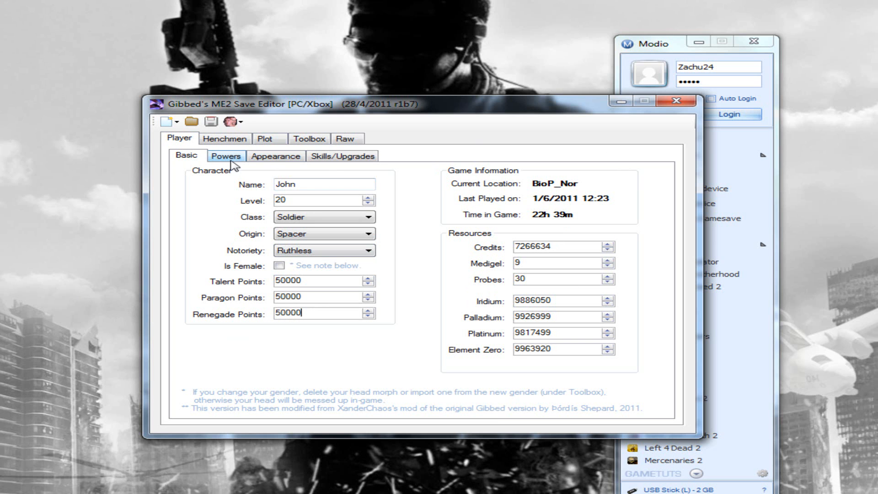
mouse_move(249, 163)
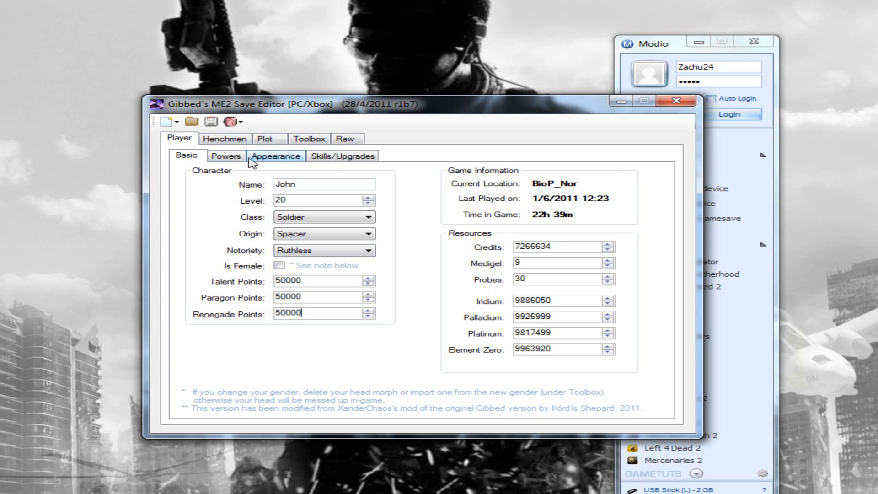
mouse_move(191, 123)
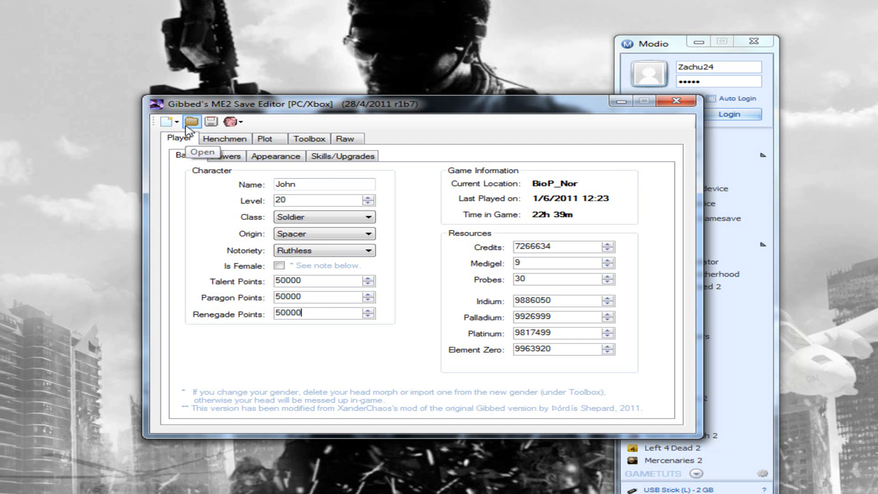
mouse_move(212, 125)
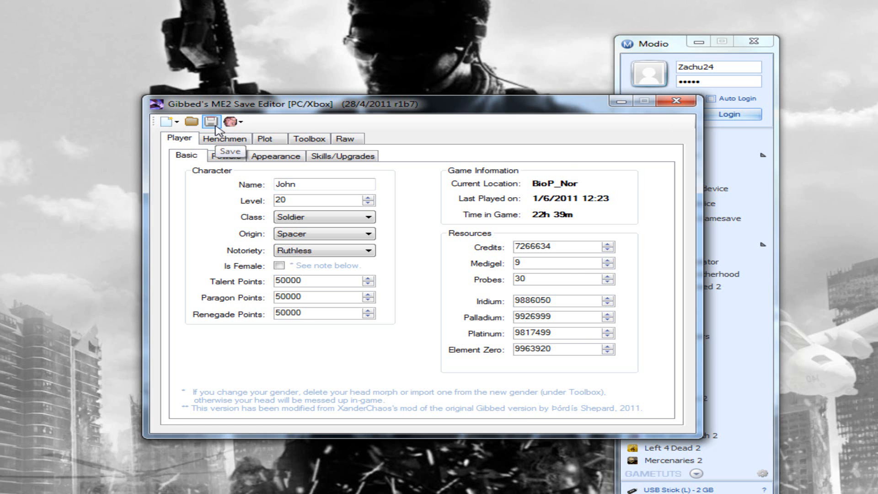
Step: Save the edited character over Save_0015.xbsav on the desktop and close the editor
left_click(212, 121)
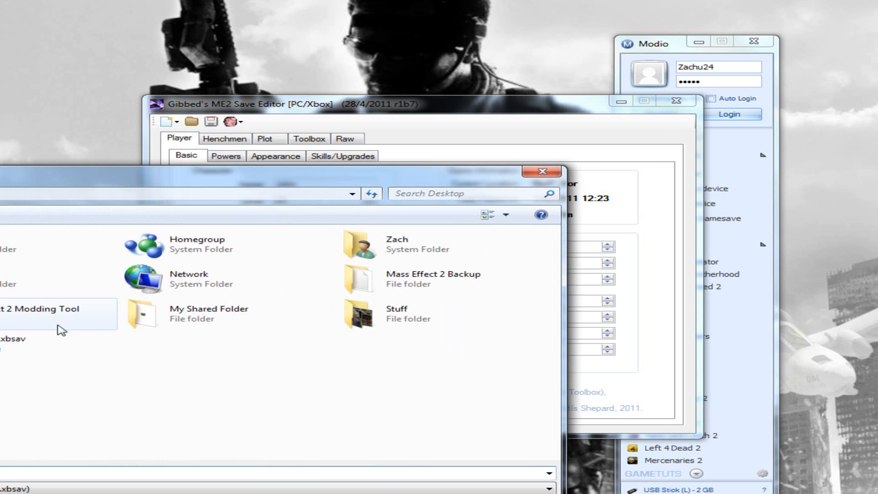
right_click(7, 338)
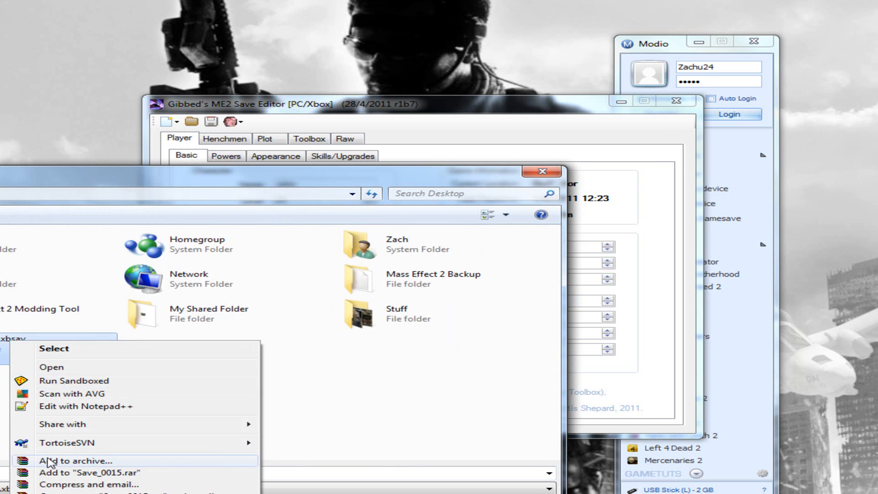
mouse_move(54, 465)
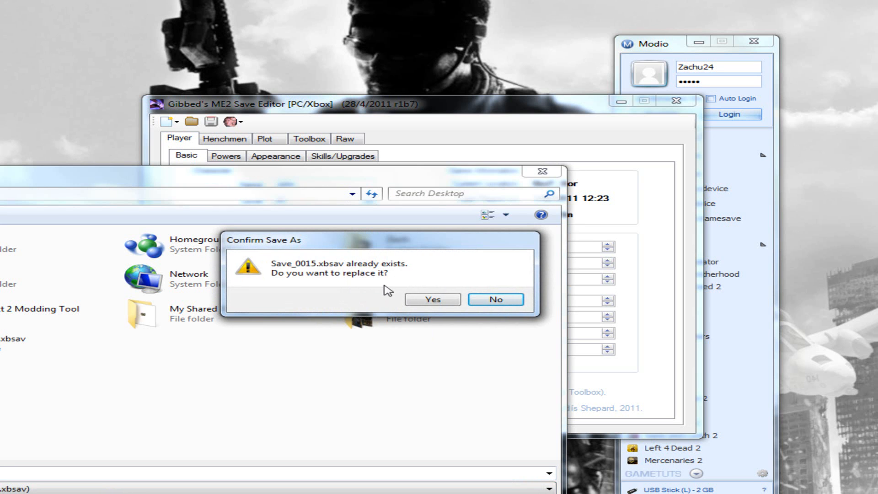
left_click(433, 299)
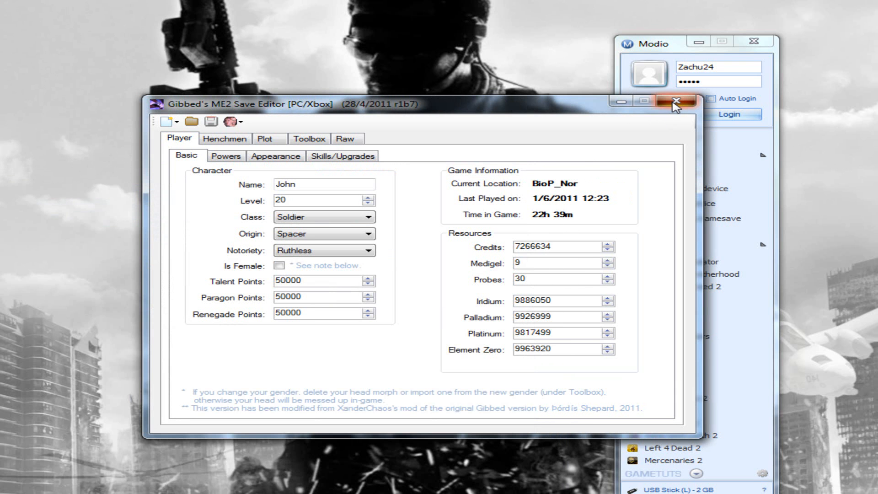
left_click(671, 103)
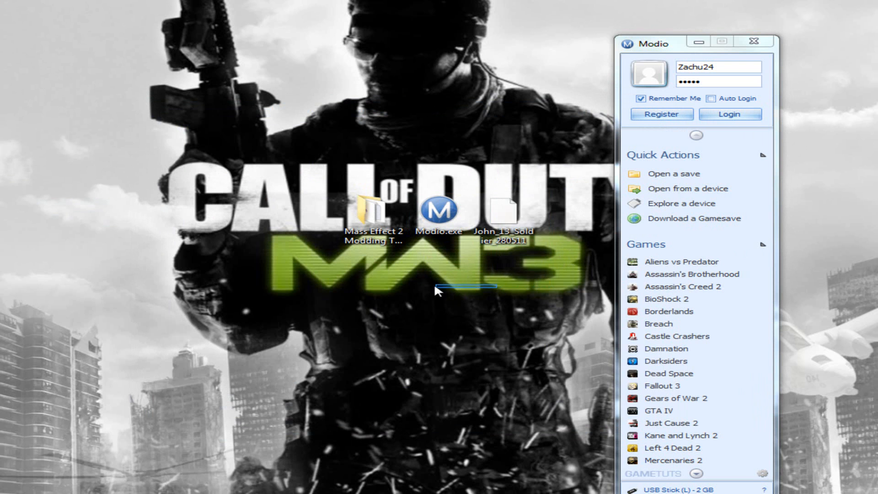
Step: Replace Save_0015.xbsav in the John_13_Soldier package with the edited desktop copy, then rehash and resign it
left_click(504, 213)
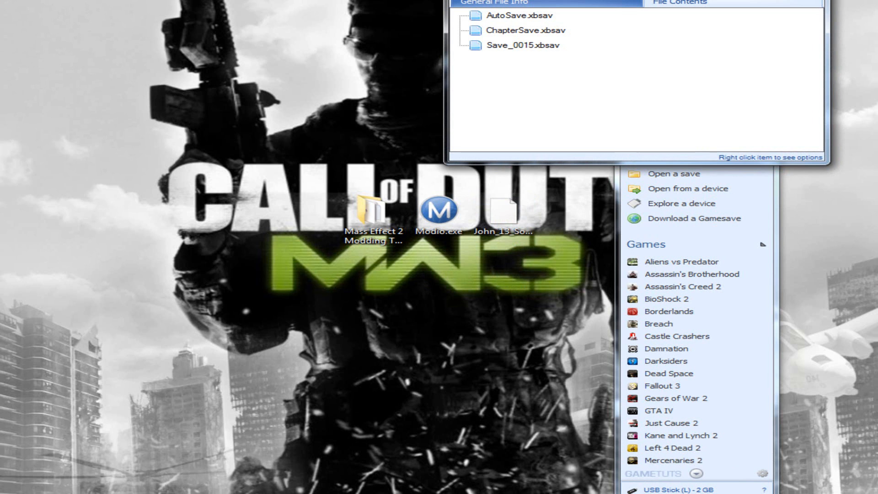
right_click(521, 45)
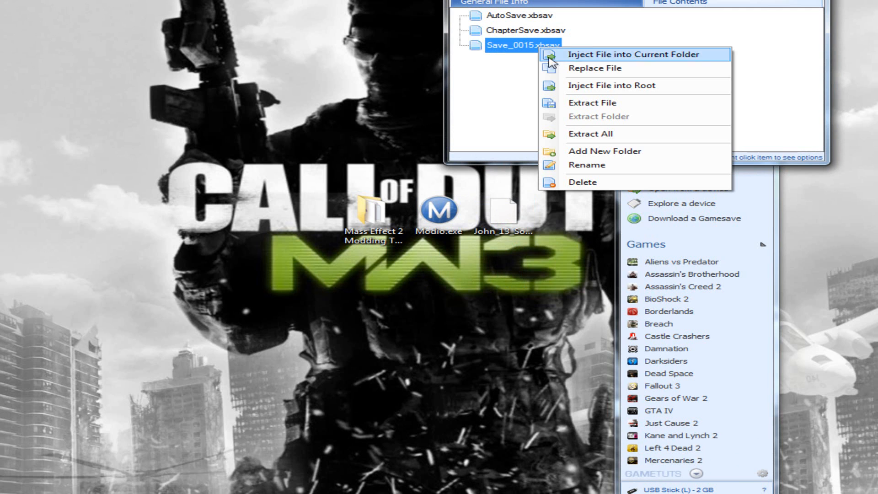
left_click(594, 68)
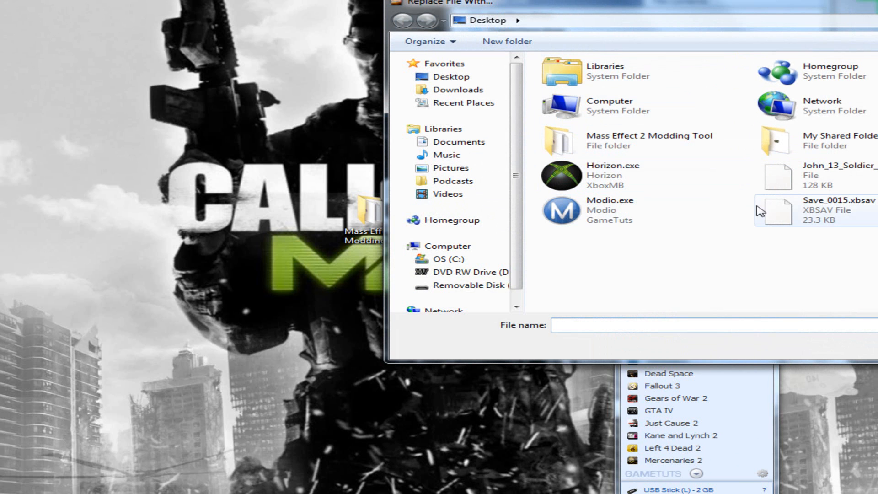
mouse_move(807, 212)
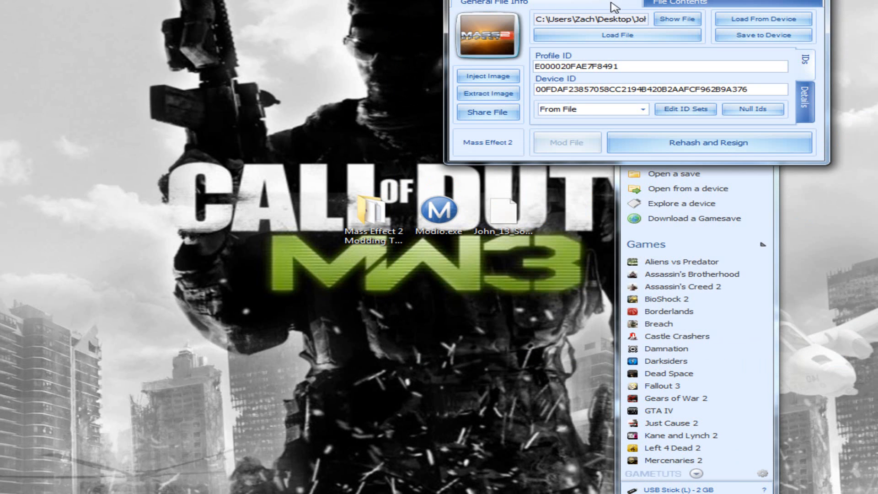
left_click(708, 143)
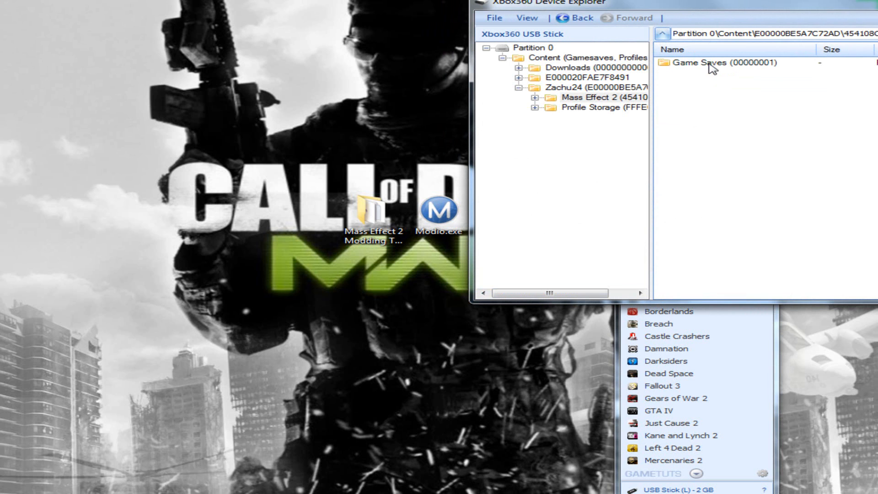
Step: Insert the modded John_13_Soldier_221105 package into the USB stick's Game Saves, overwriting the original
double_click(722, 63)
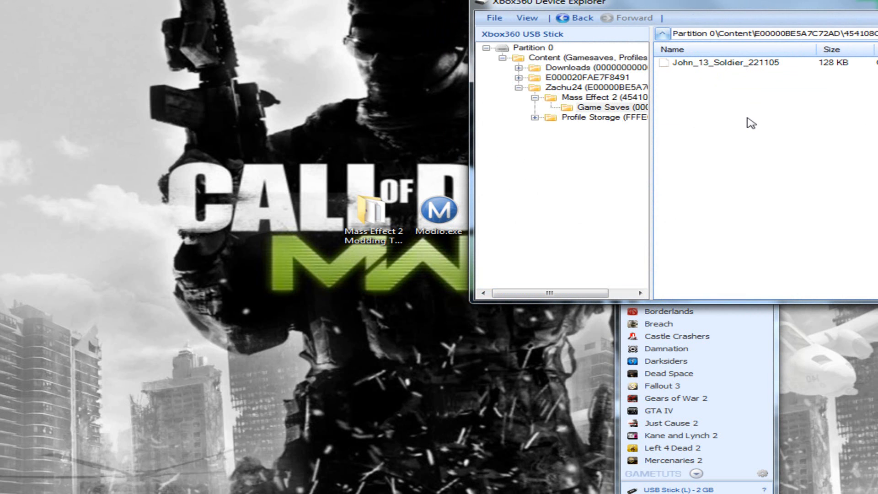
right_click(750, 124)
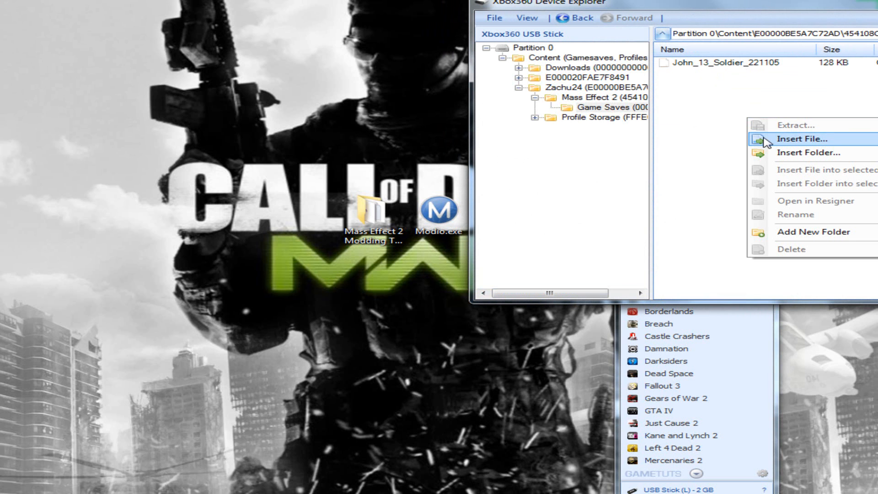
left_click(803, 139)
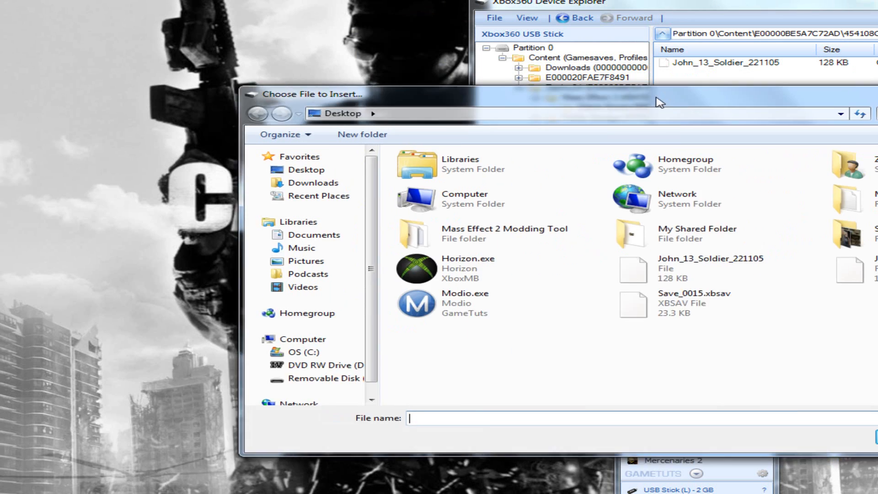
left_click(695, 269)
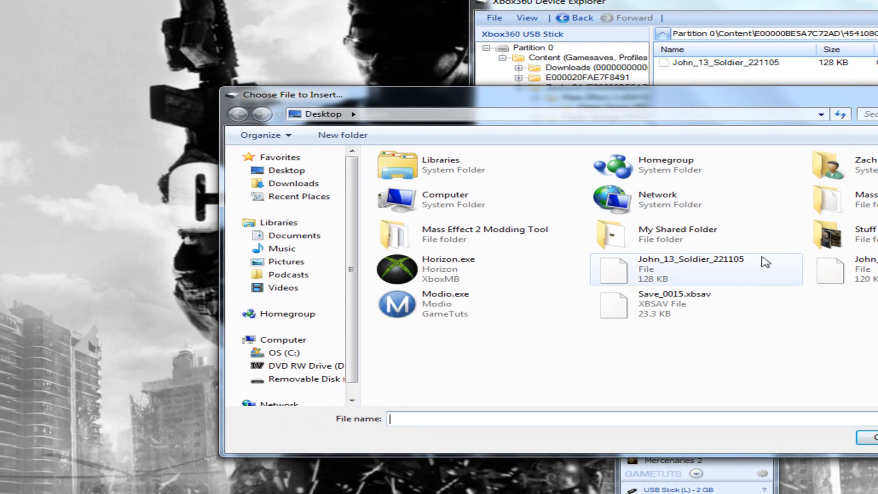
mouse_move(724, 269)
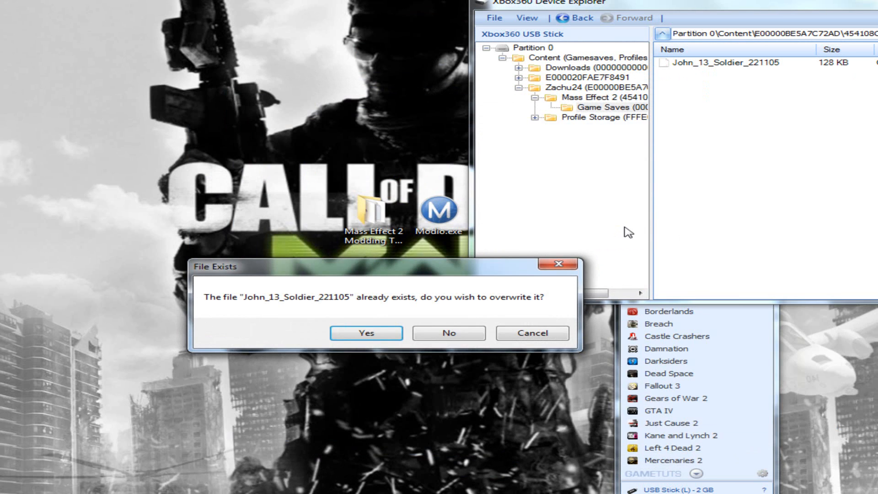
mouse_move(387, 333)
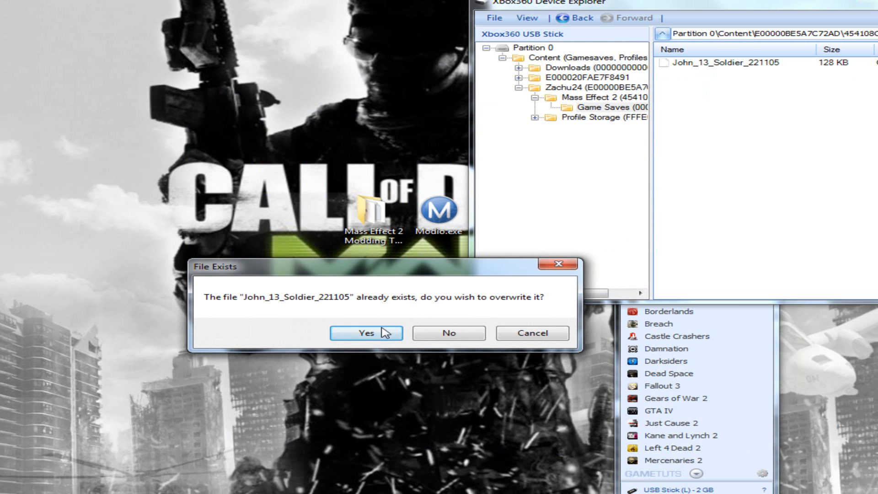
left_click(366, 332)
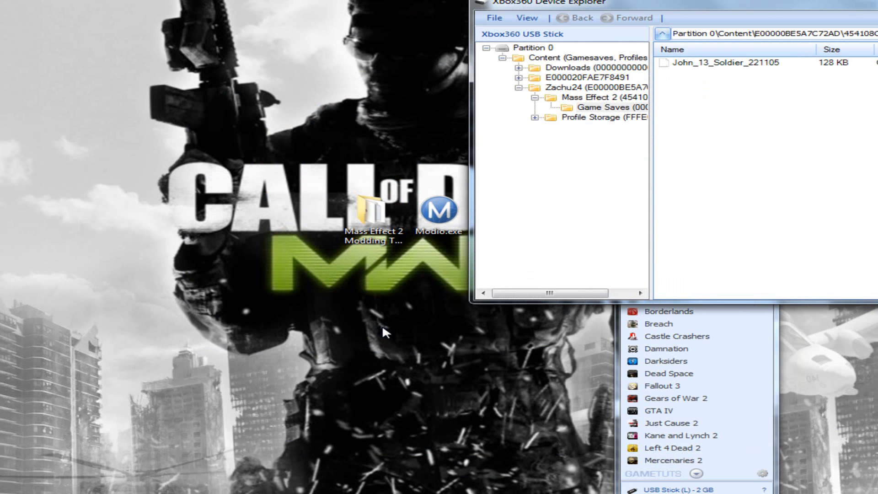
Step: Close the USB stick drive from Modio's drive options
left_click(493, 17)
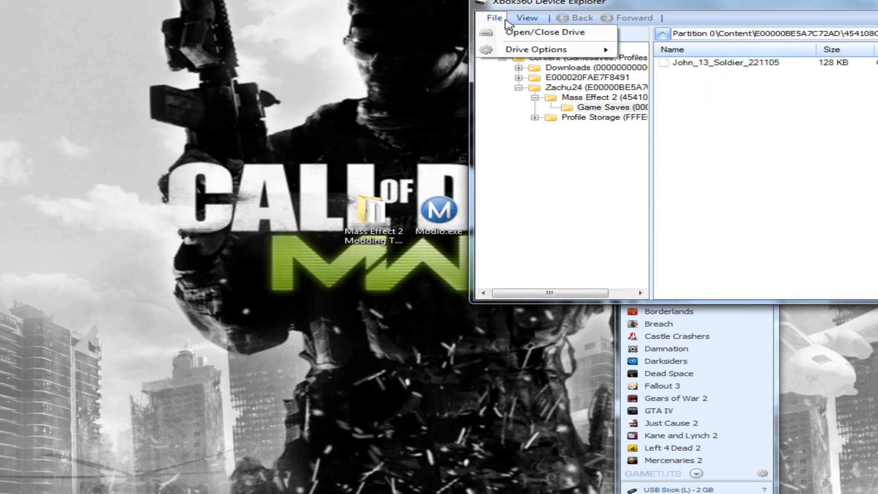
left_click(542, 32)
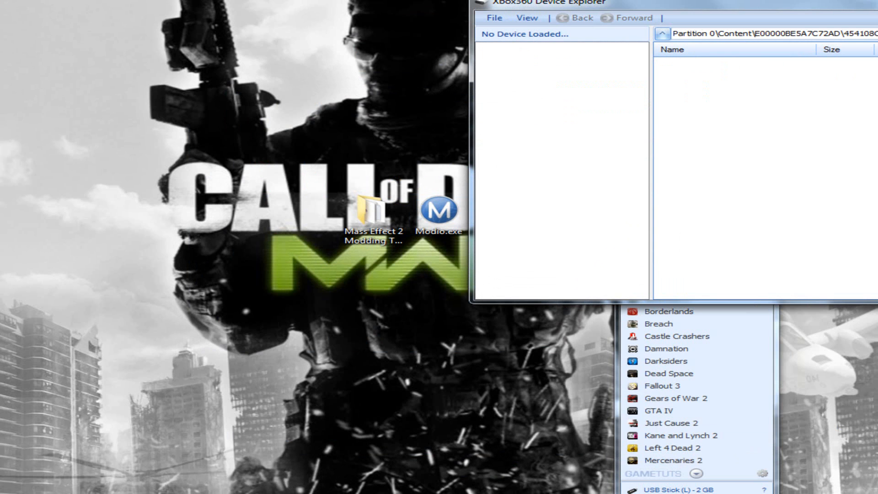